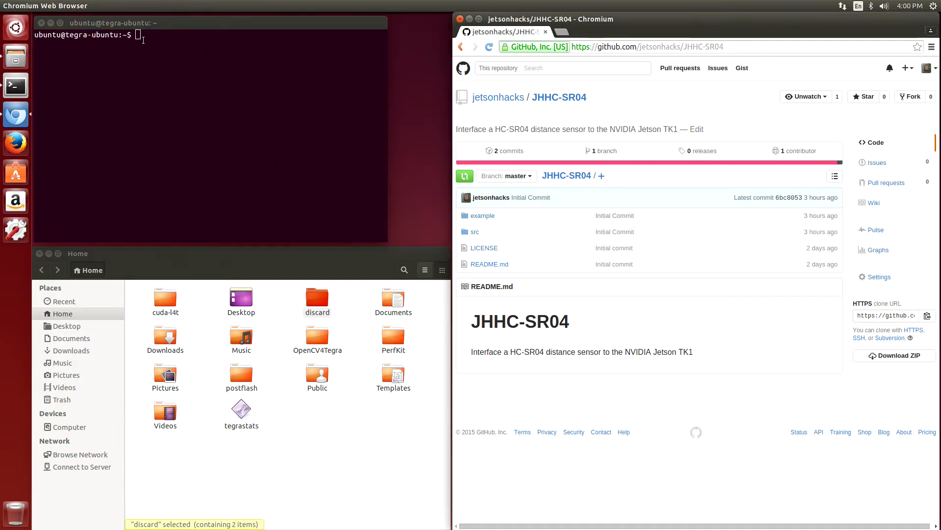
Step: Run git clone with the pasted JHHC-SR04 GitHub URL to clone the repository
text(git clone)
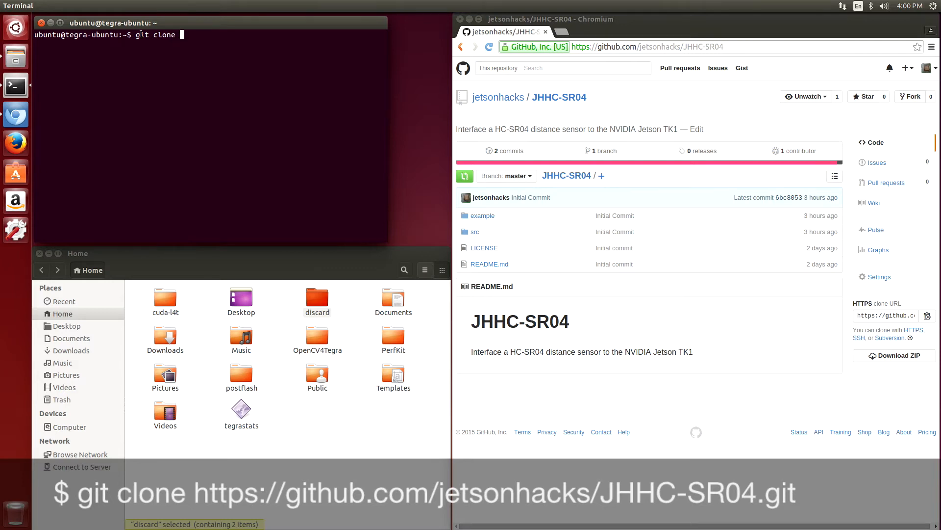
right_click(186, 35)
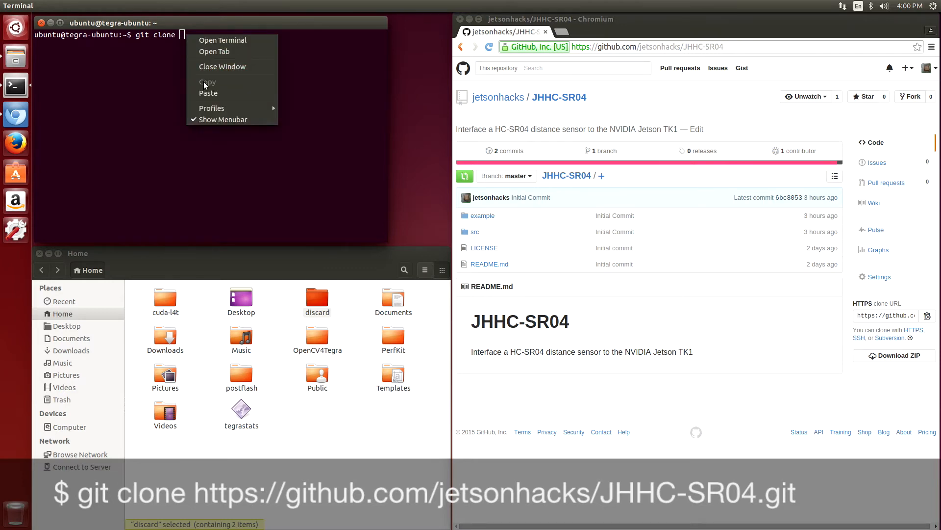
click(208, 93)
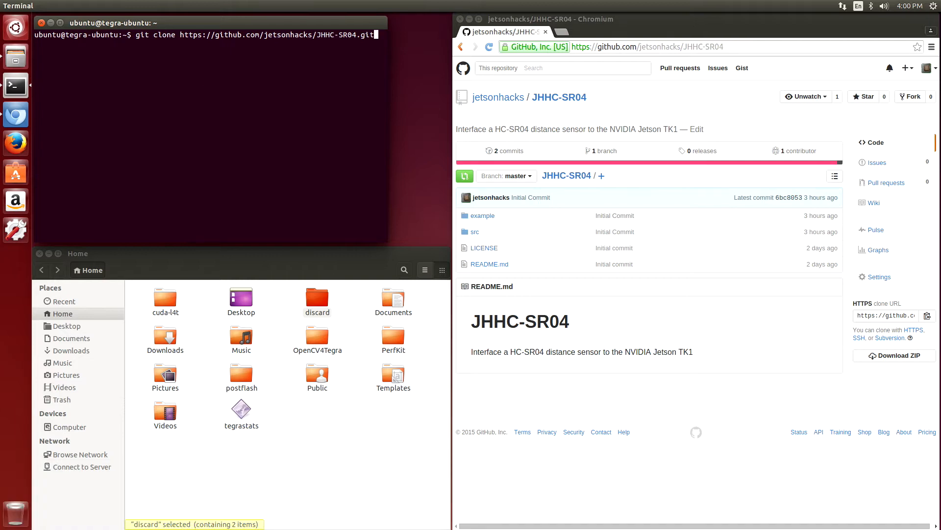
key(Return)
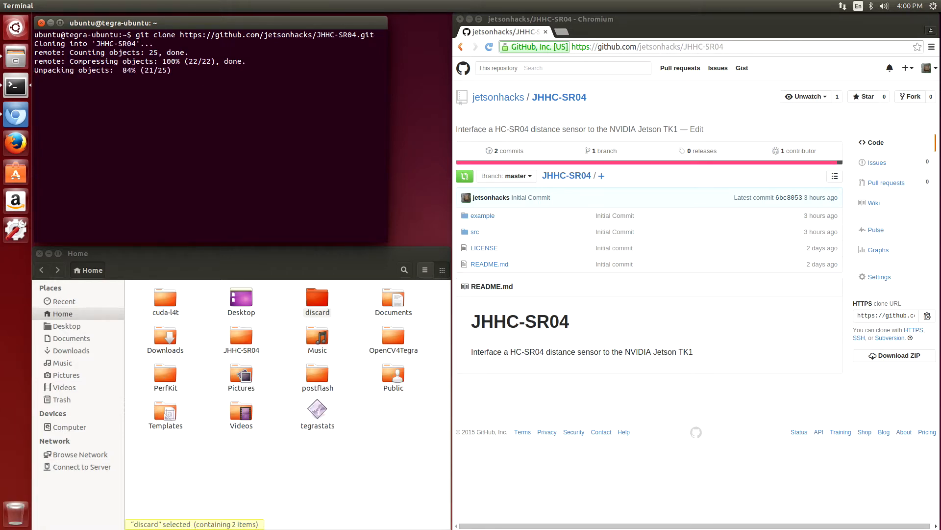
Step: Change directory into JHHC-SR04/ and then into its example folder
text(cd J)
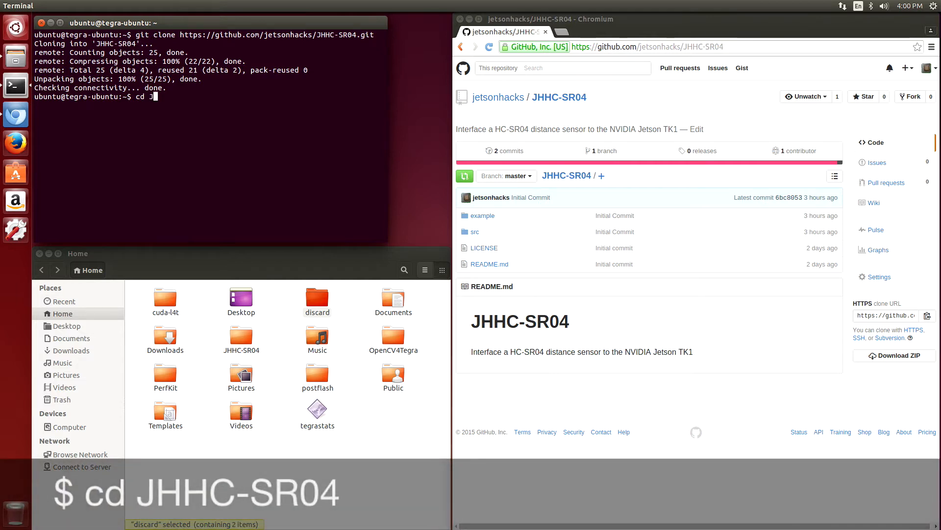
text(HHC-SR04/)
text(cd example)
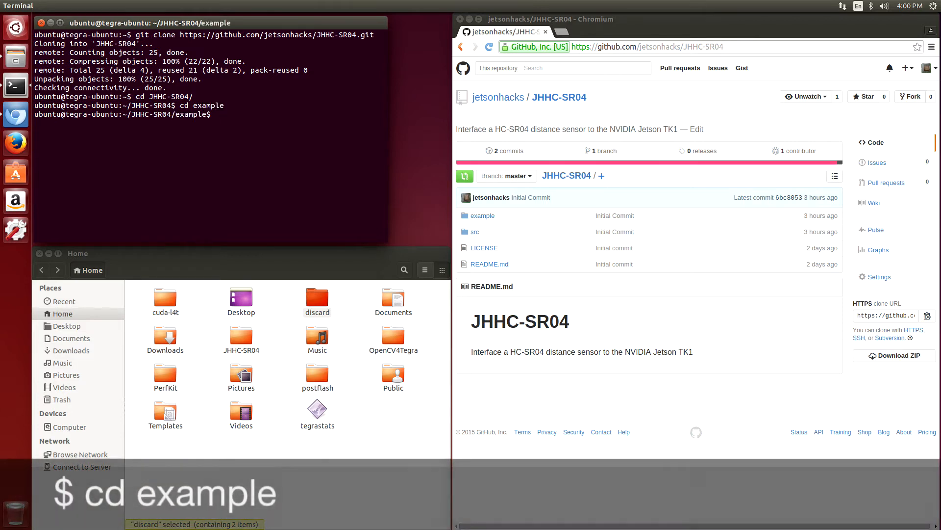
Step: Build the example with make, then start sudo ./simpleHCSR04 at the prompt
text(make)
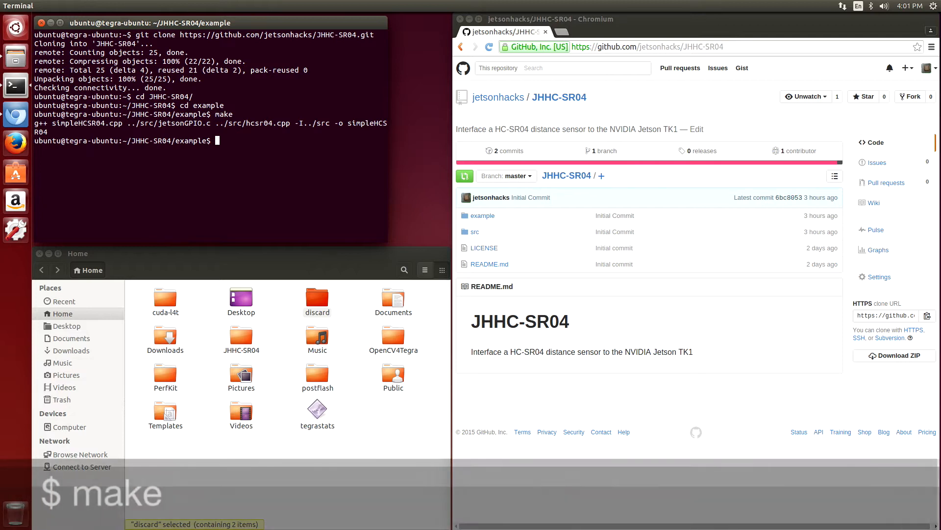
text(sudo)
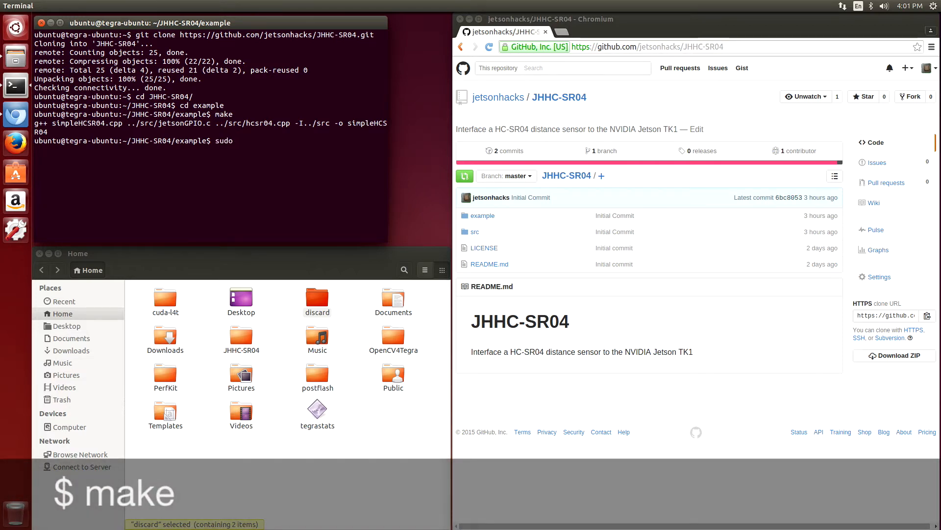
text(./)
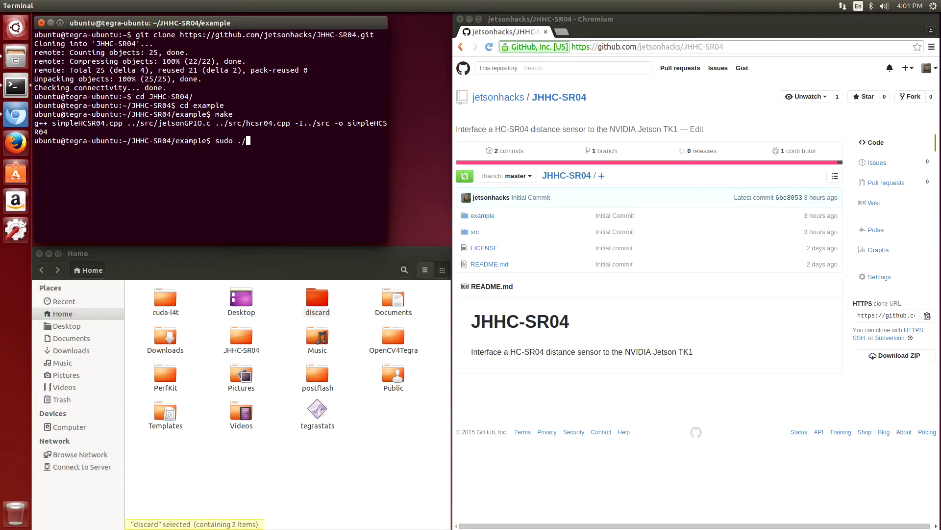
text(simple)
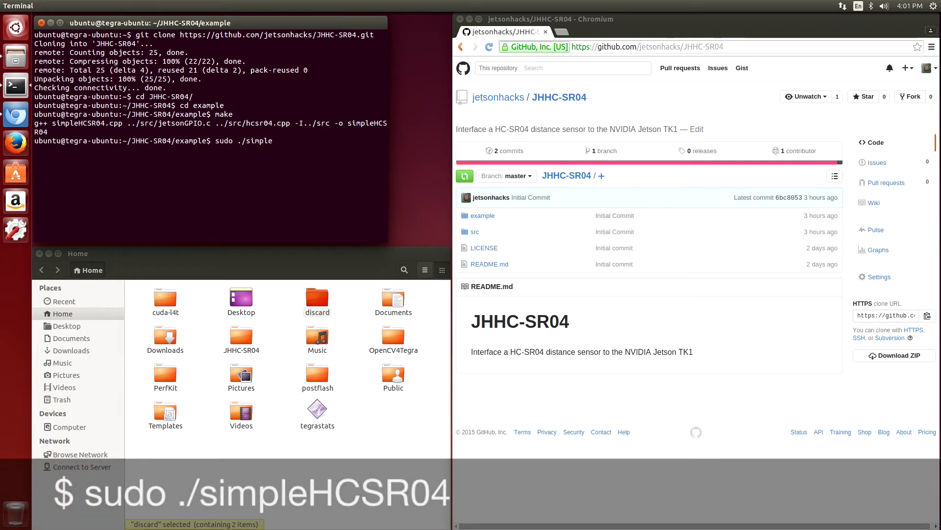